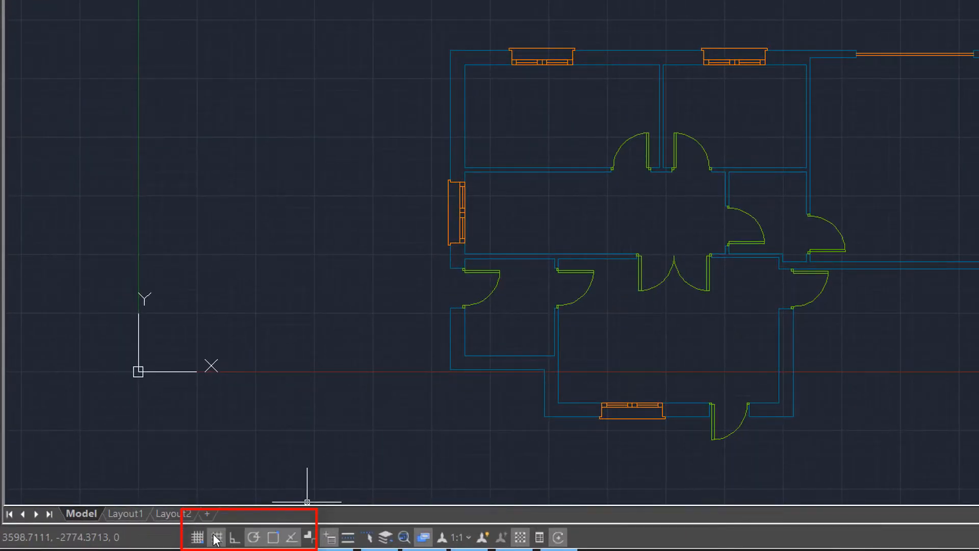
pyautogui.moveTo(252, 538)
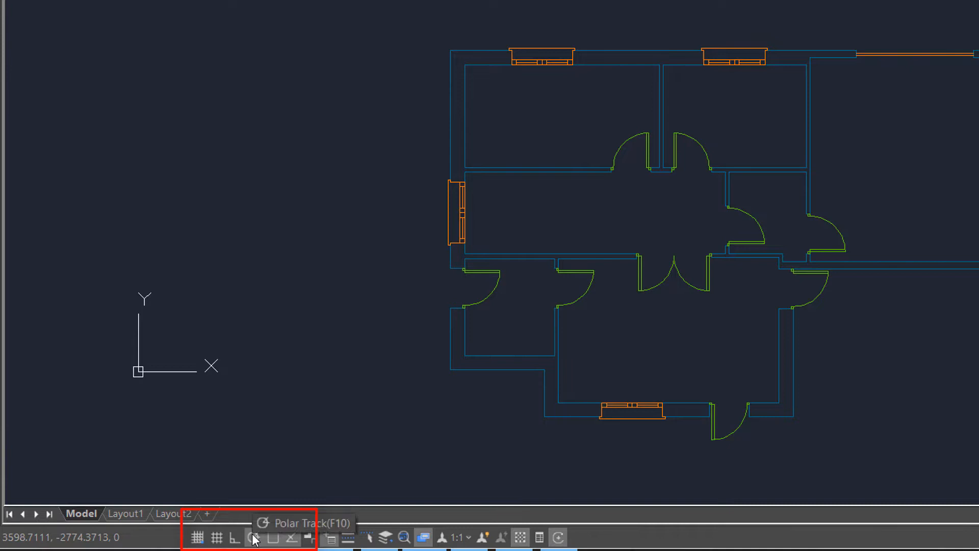
pyautogui.moveTo(272, 539)
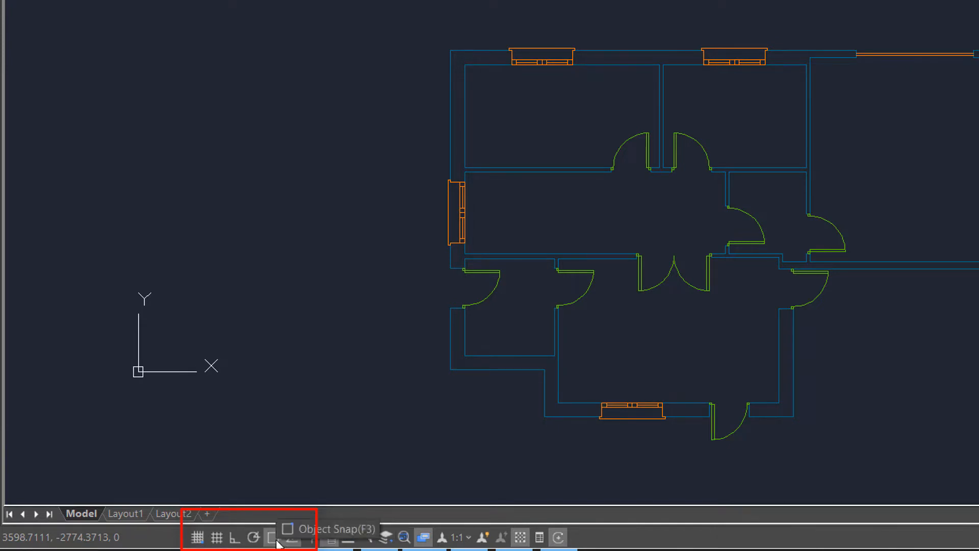
pyautogui.moveTo(422, 420)
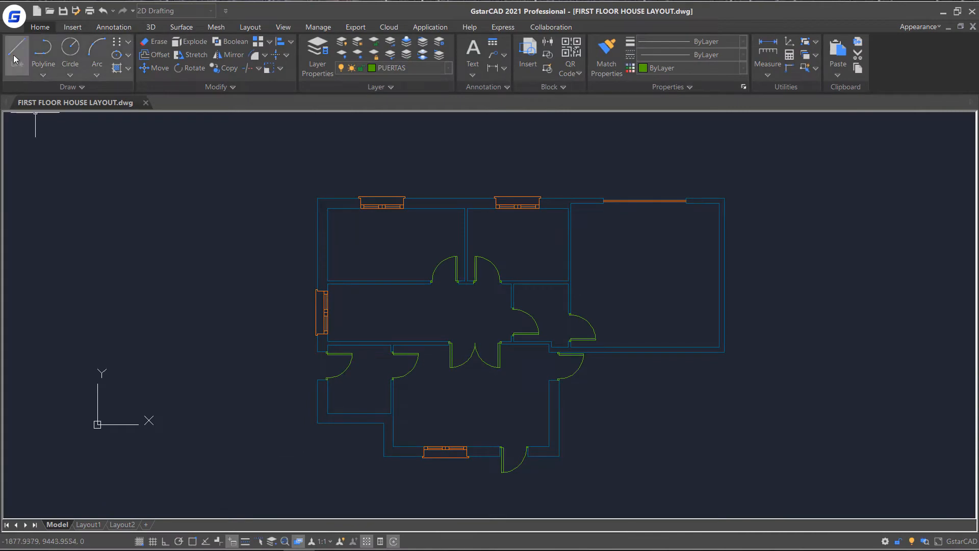
# Draw a line from the upper-left room's left-wall midpoint, perpendicular to the opposite wall
pyautogui.click(17, 53)
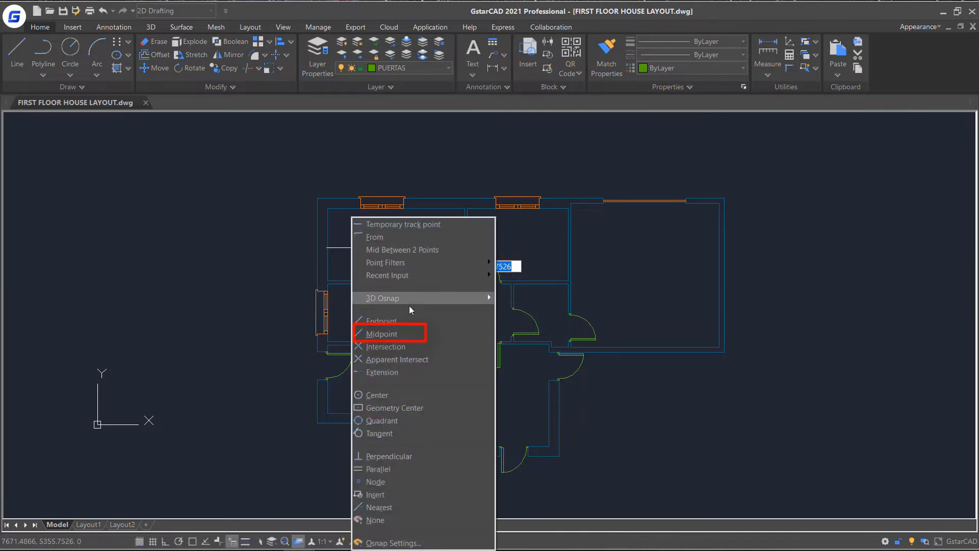
pyautogui.click(381, 333)
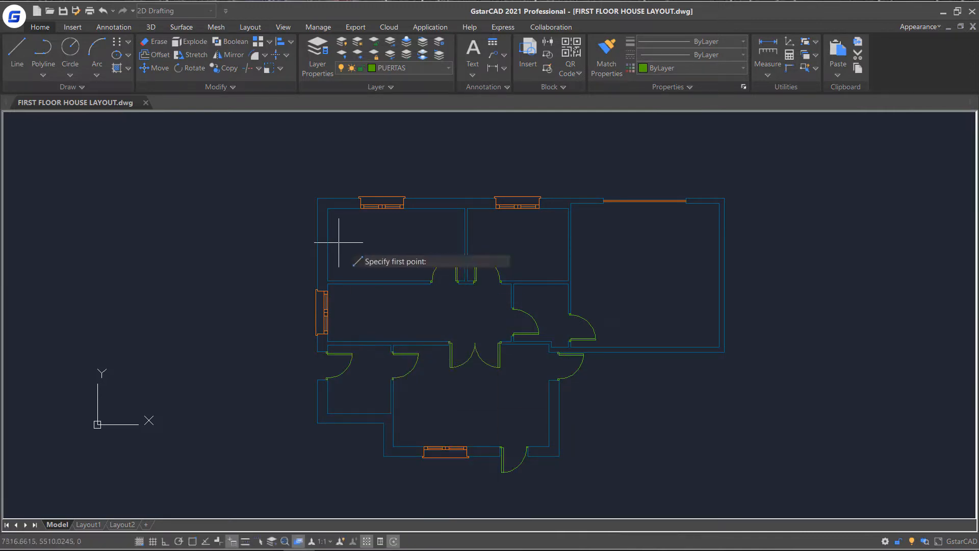
pyautogui.moveTo(328, 245)
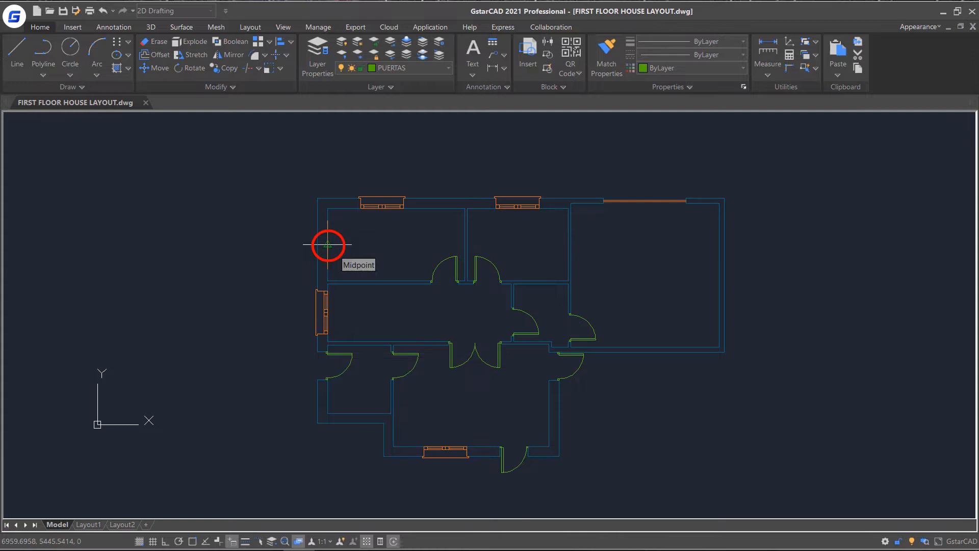
pyautogui.click(328, 245)
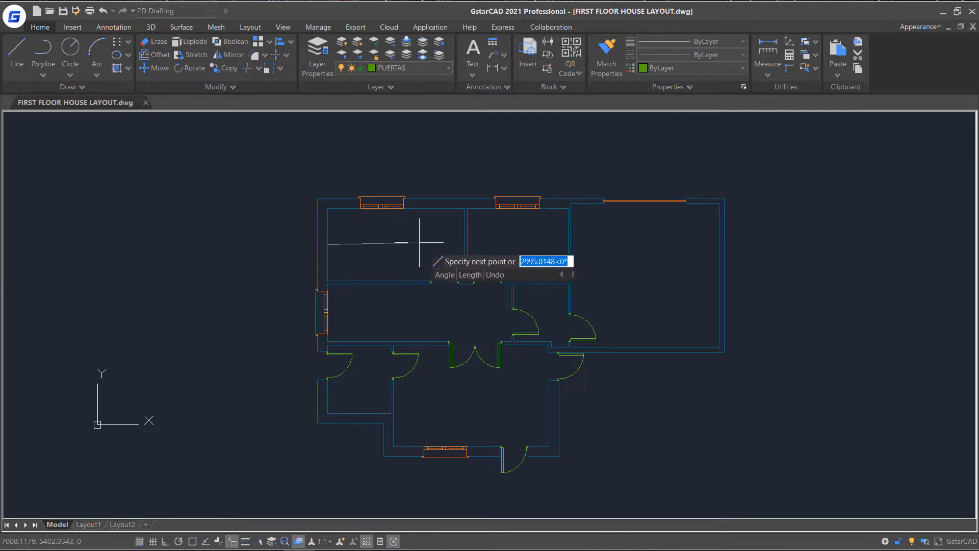
pyautogui.rightClick(450, 240)
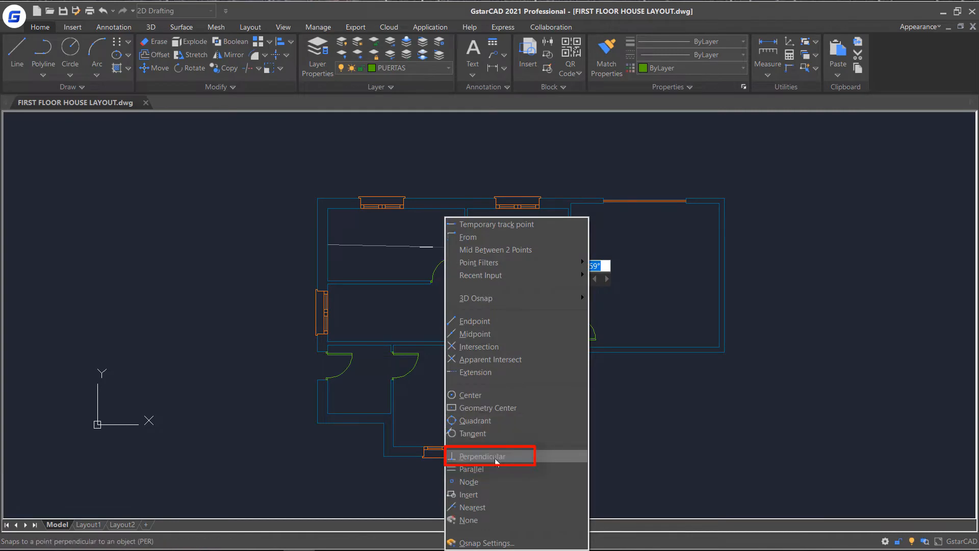
pyautogui.click(479, 456)
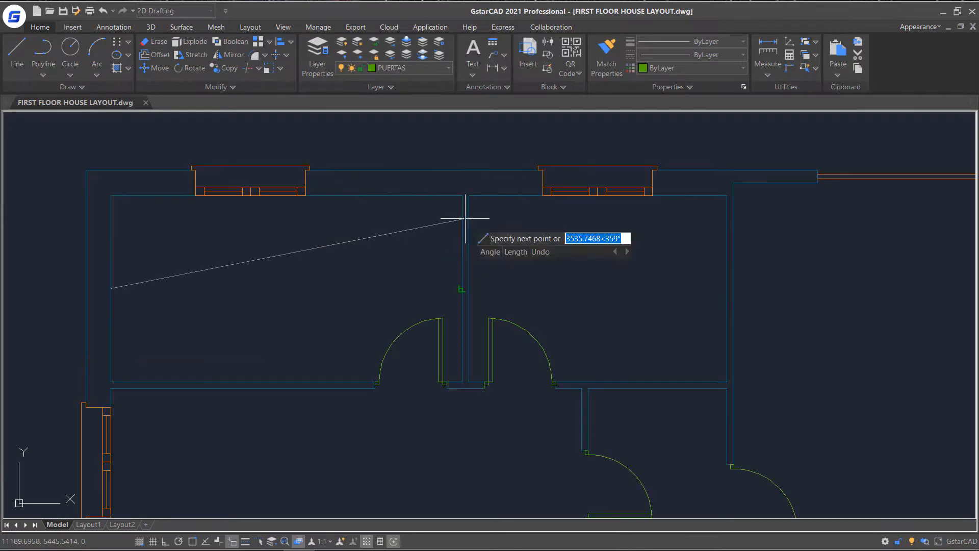
pyautogui.moveTo(462, 292)
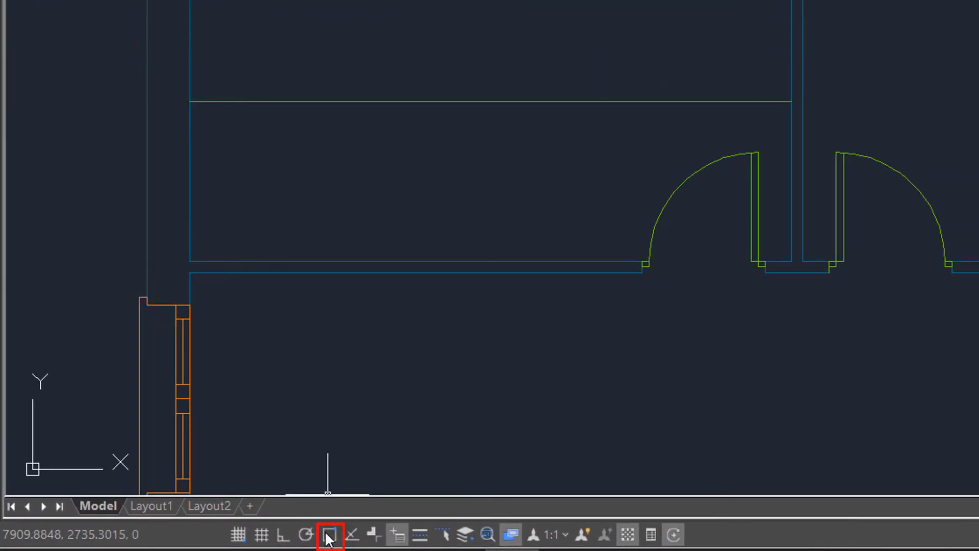
pyautogui.moveTo(328, 534)
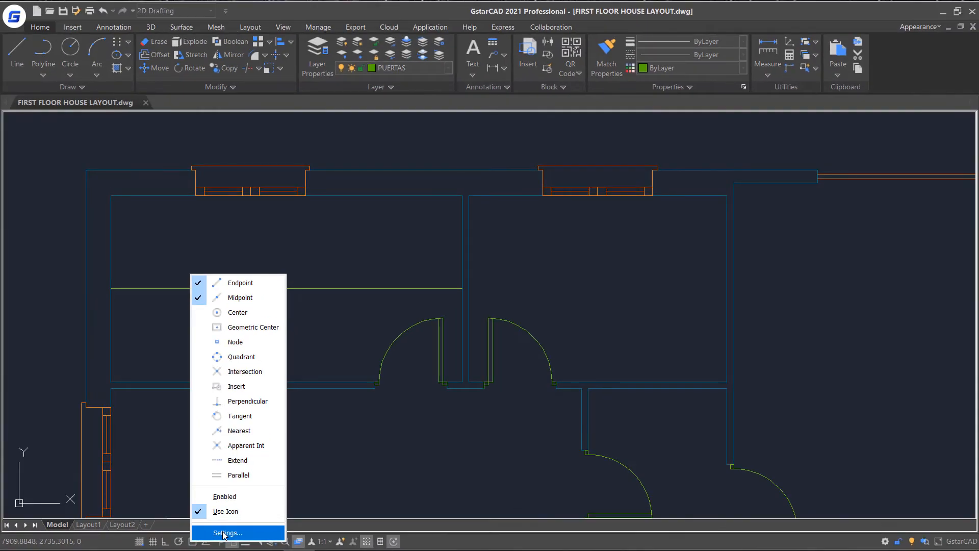
# Turn on running object snap (F3) in the Object Snap settings and confirm
pyautogui.click(228, 532)
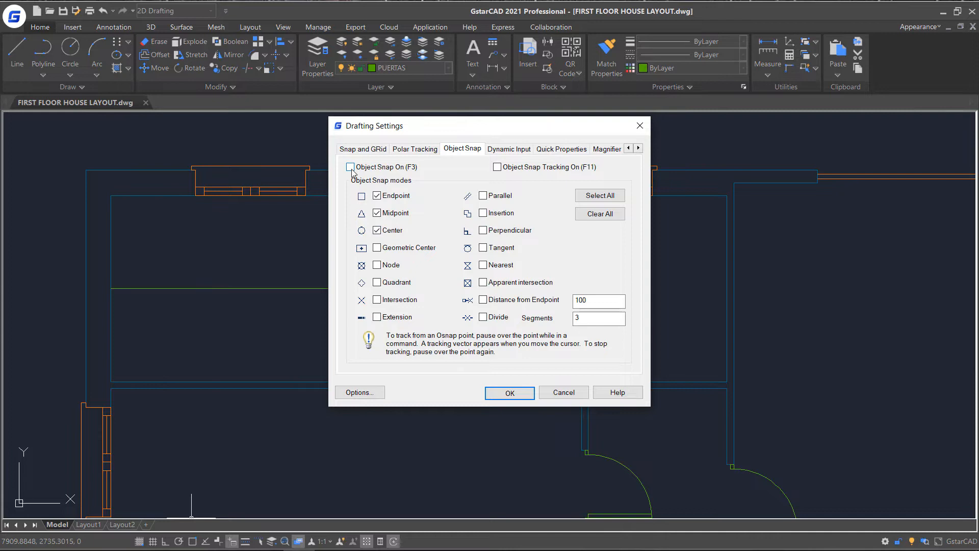
pyautogui.click(350, 166)
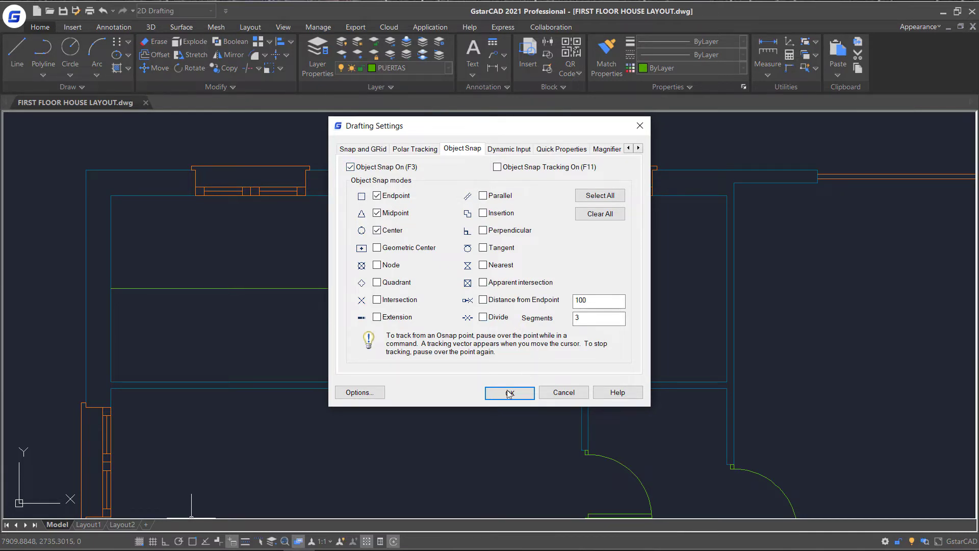
pyautogui.click(509, 392)
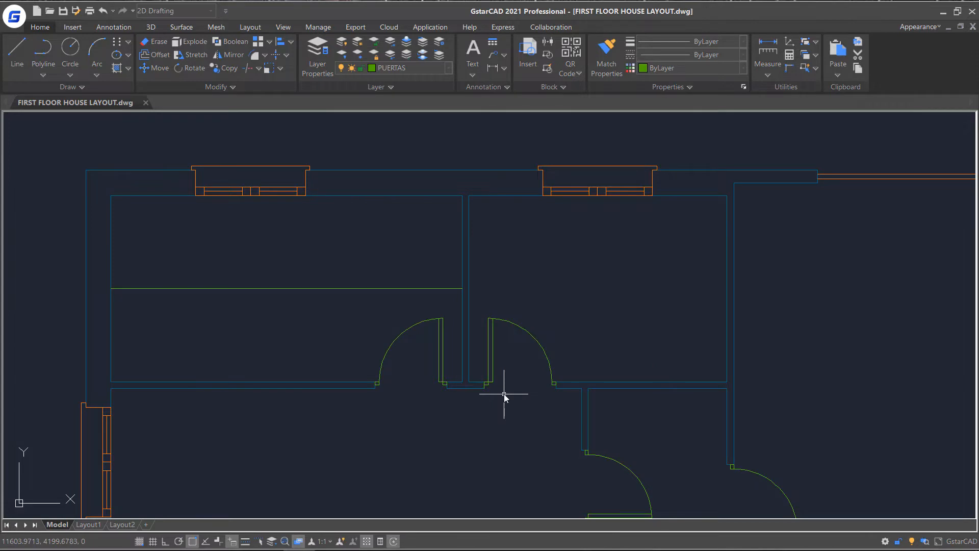
# Zoom out and place a circle centred in the large right-hand room
pyautogui.scroll(-3)
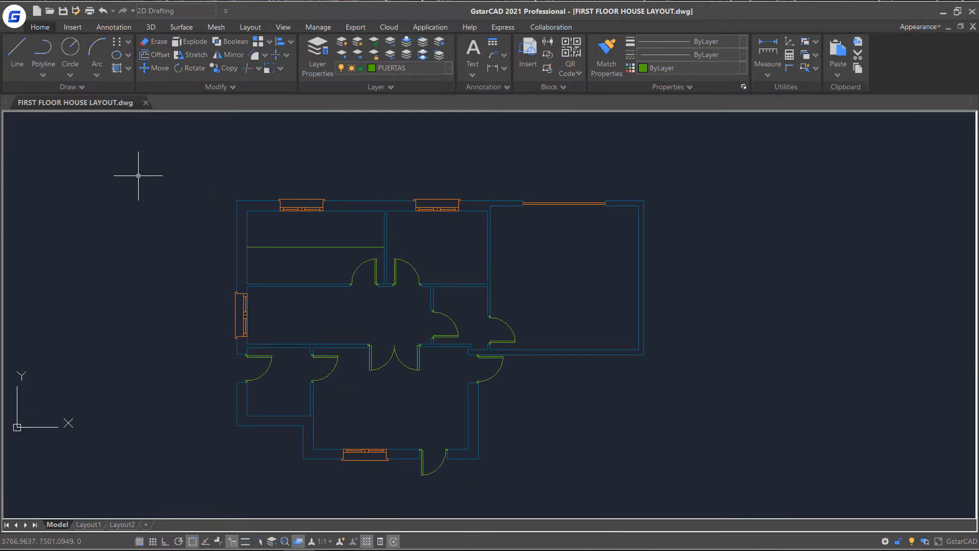
pyautogui.click(70, 55)
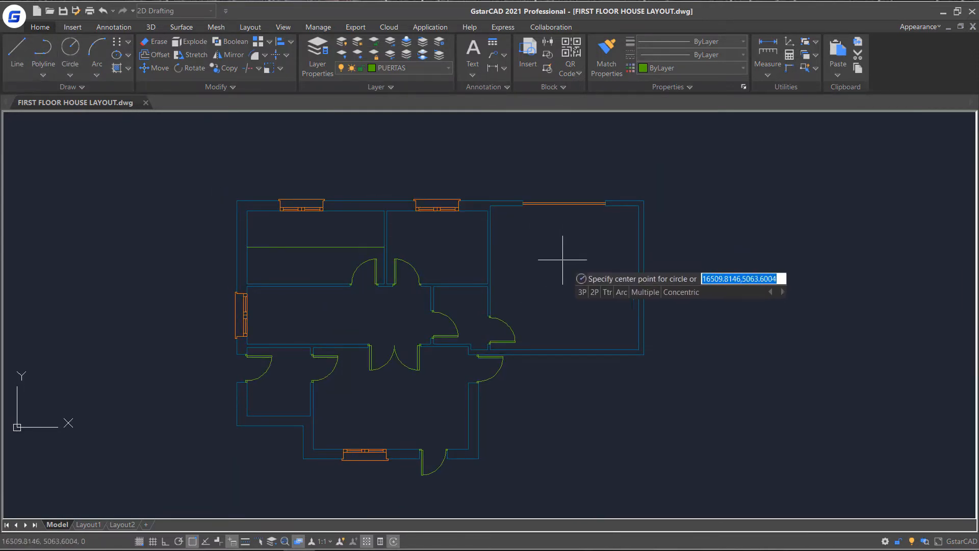
pyautogui.click(562, 258)
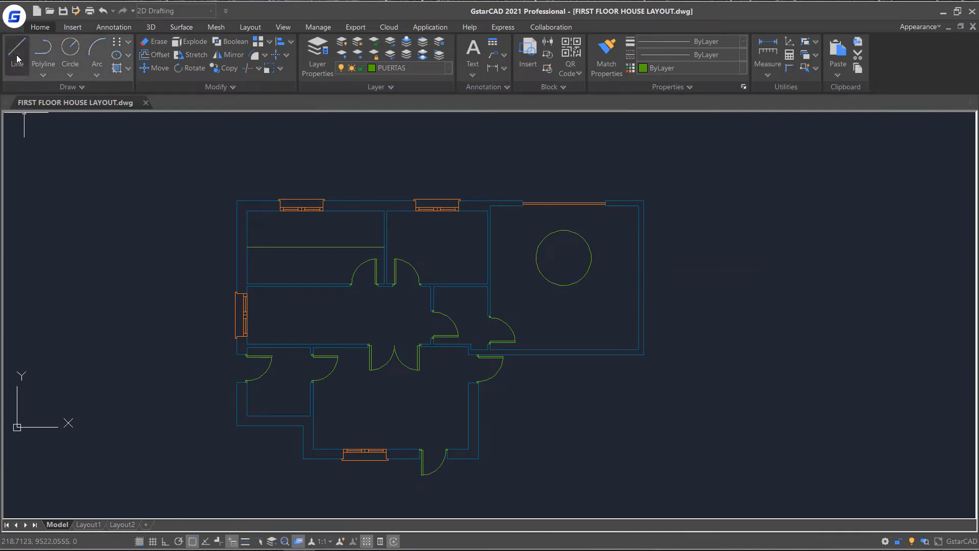
# Draw a line from the top-right window's endpoint to the circle's centre
pyautogui.click(16, 55)
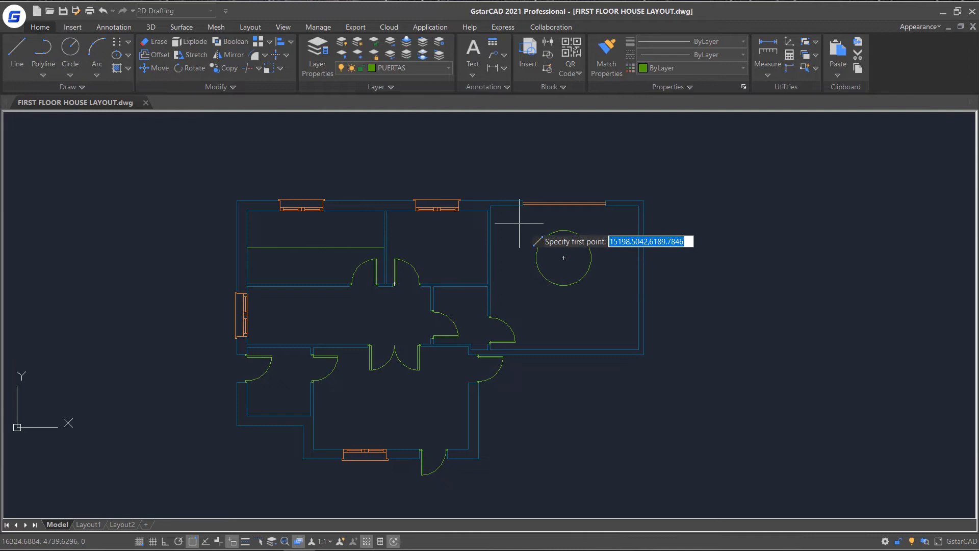
pyautogui.scroll(3)
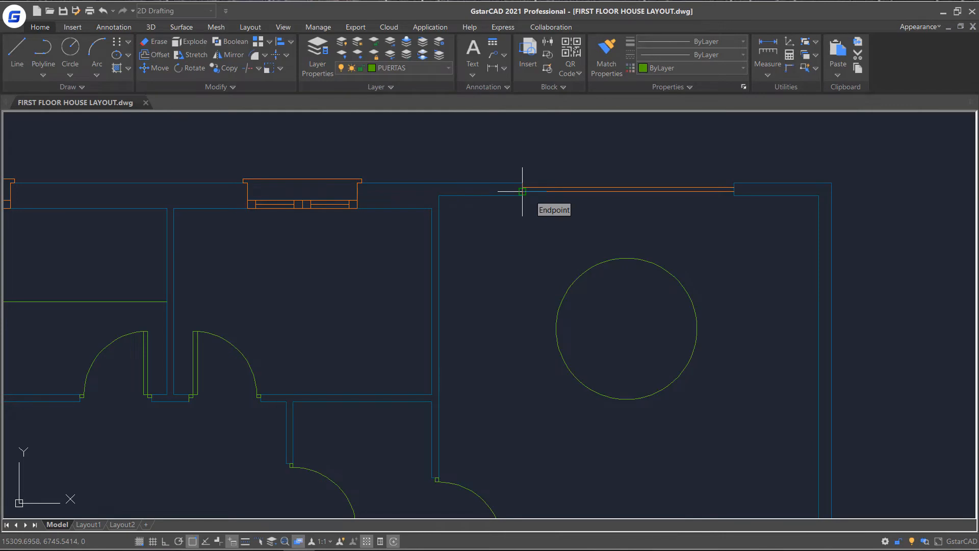
pyautogui.click(521, 191)
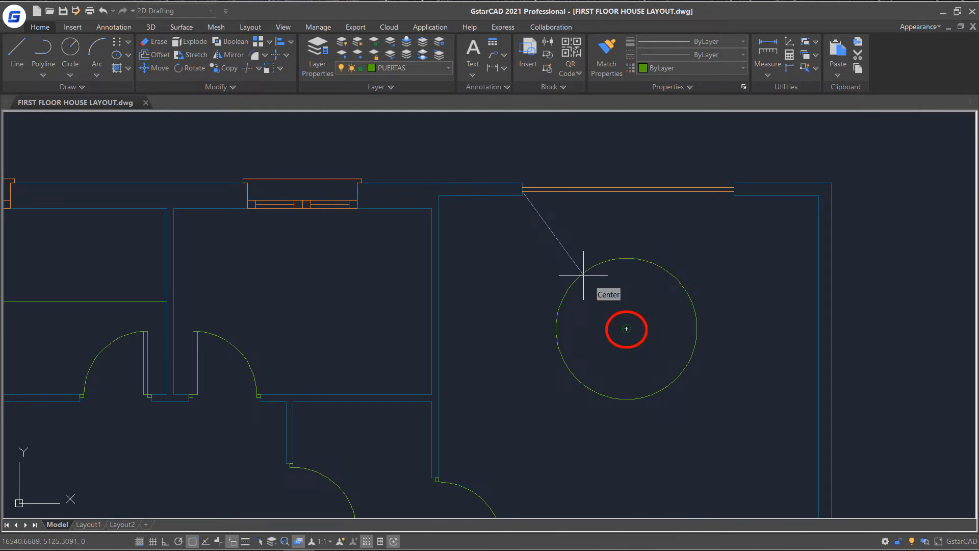
pyautogui.click(625, 329)
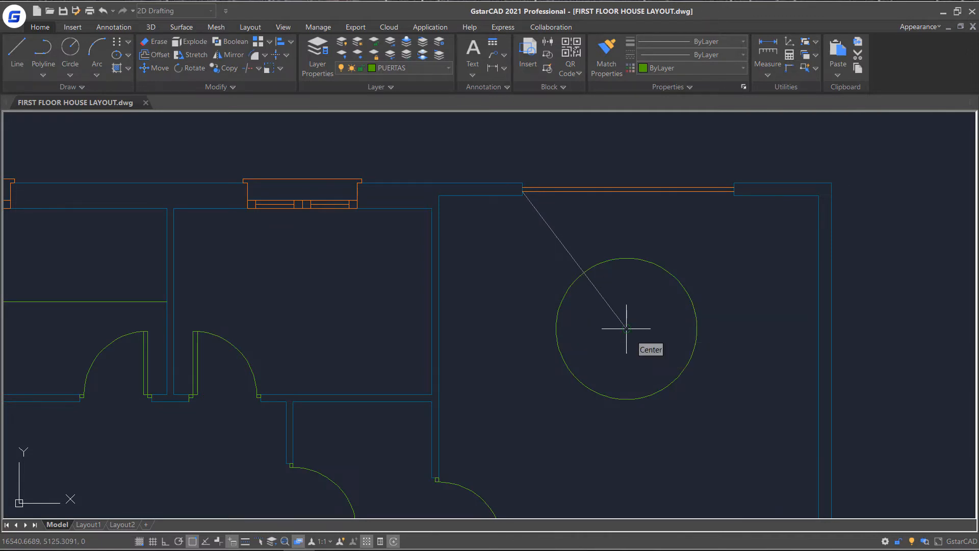
pyautogui.click(624, 330)
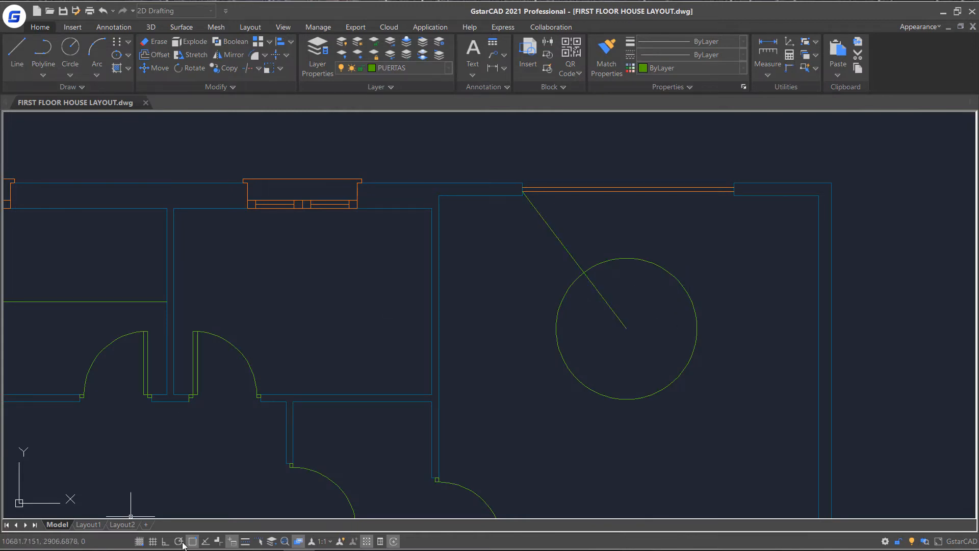
# Enable Quadrant snap and draw lines from the circle's bottom and top quadrants to the right wall
pyautogui.rightClick(178, 540)
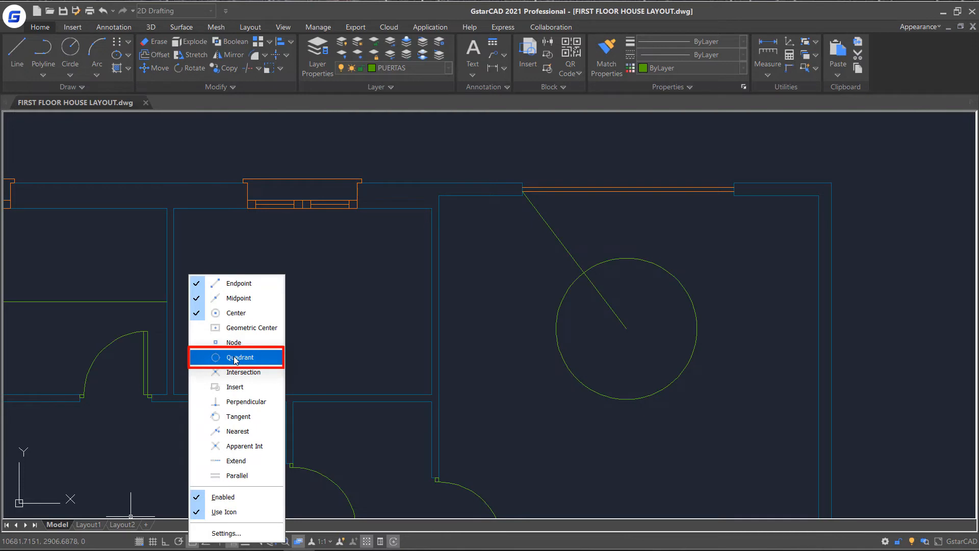
pyautogui.click(237, 357)
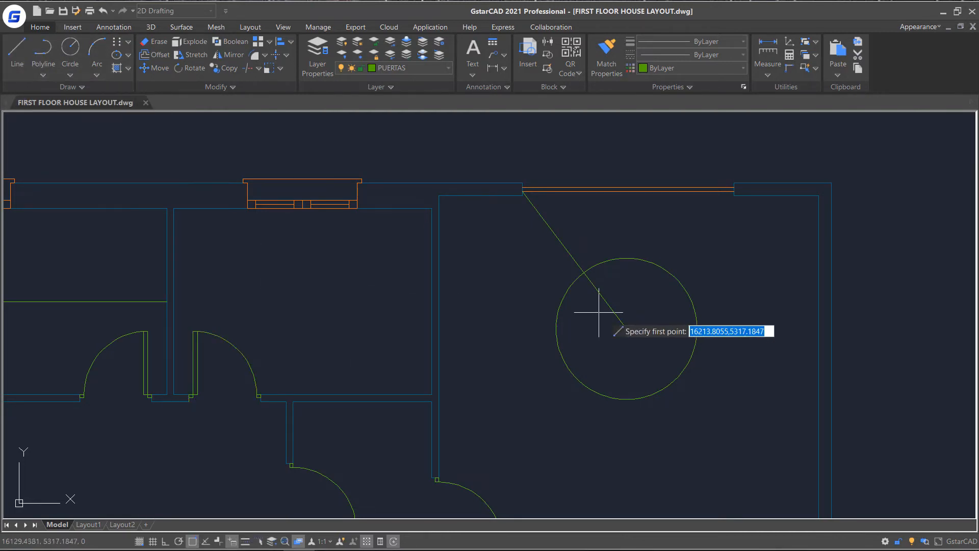
pyautogui.moveTo(668, 328)
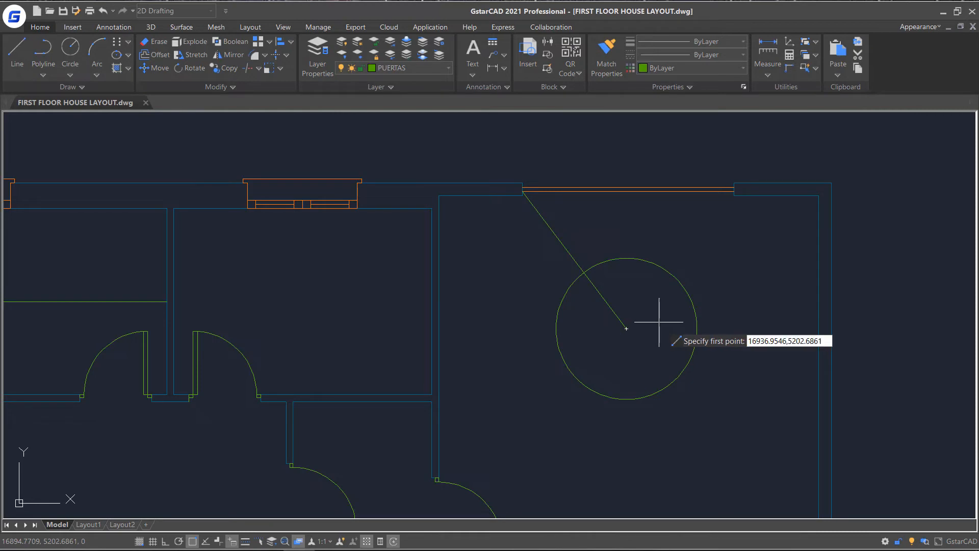
pyautogui.moveTo(673, 274)
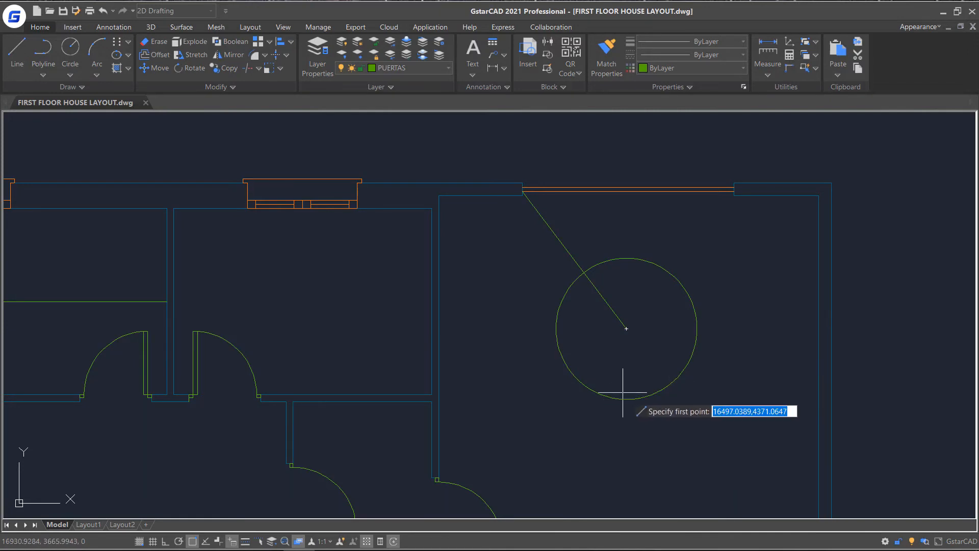
pyautogui.click(624, 390)
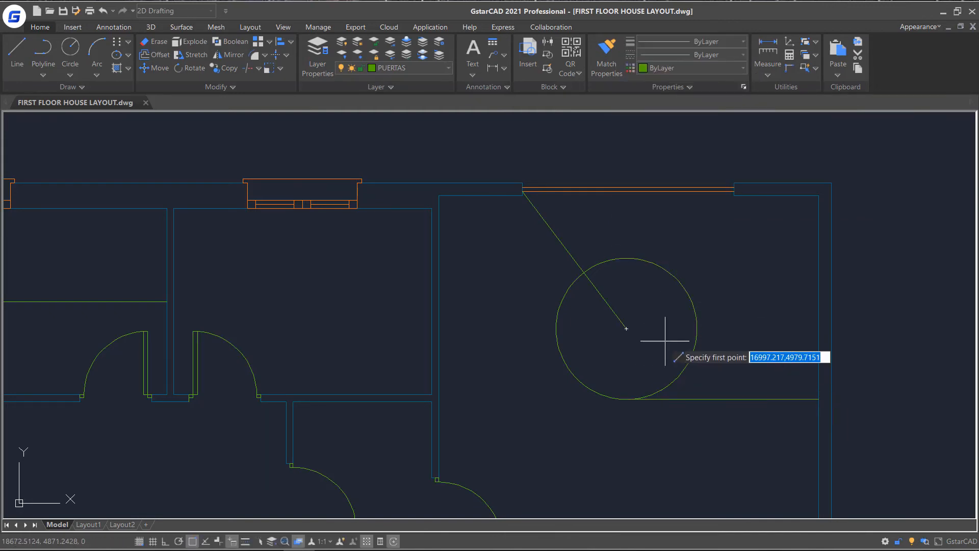
pyautogui.moveTo(625, 259)
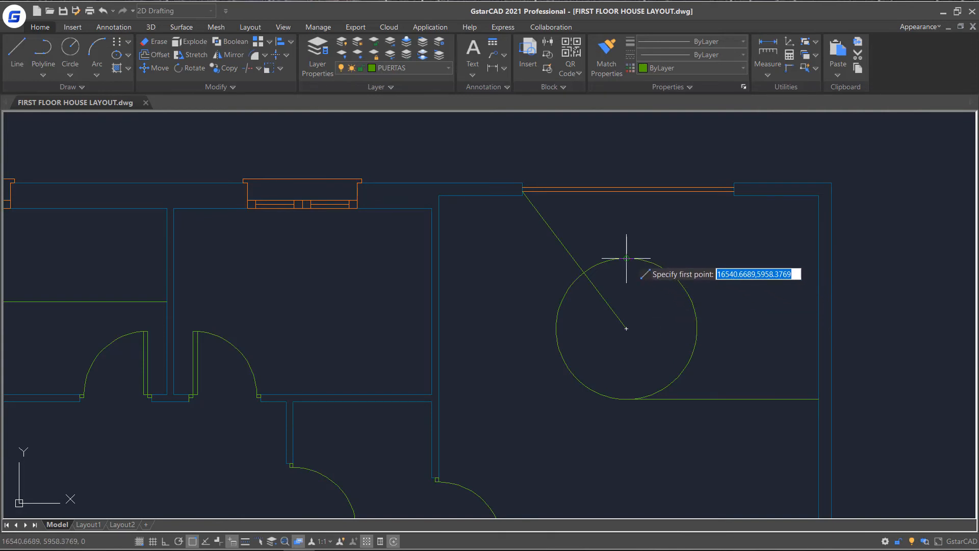
pyautogui.click(626, 258)
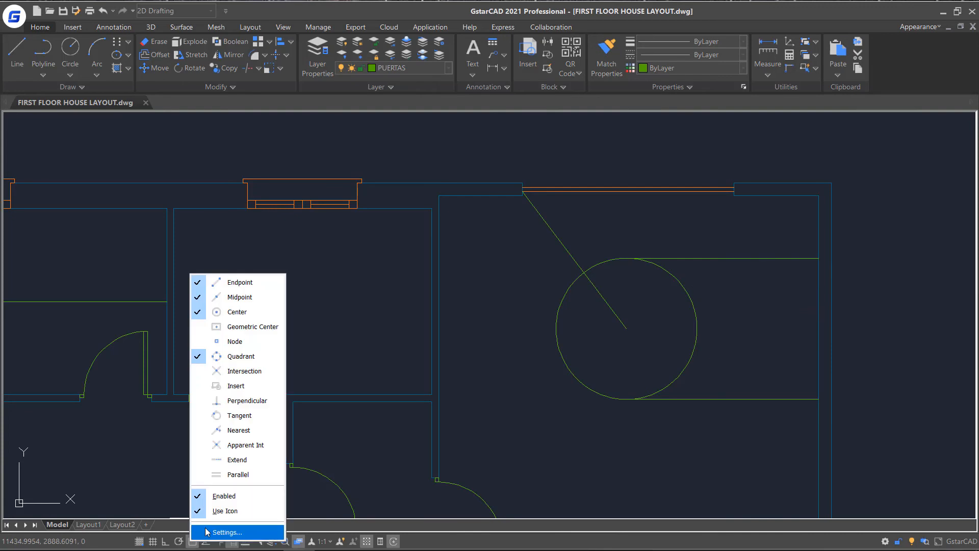
pyautogui.click(225, 532)
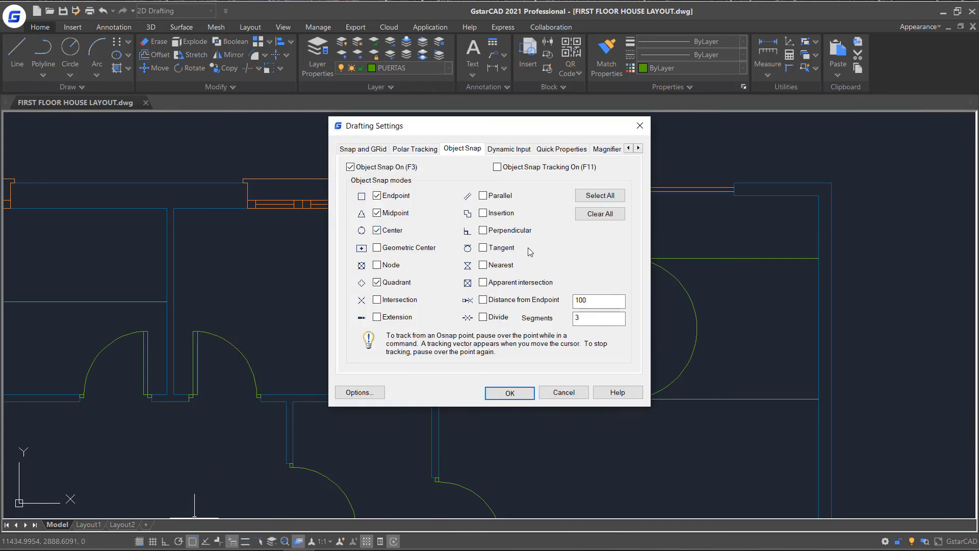